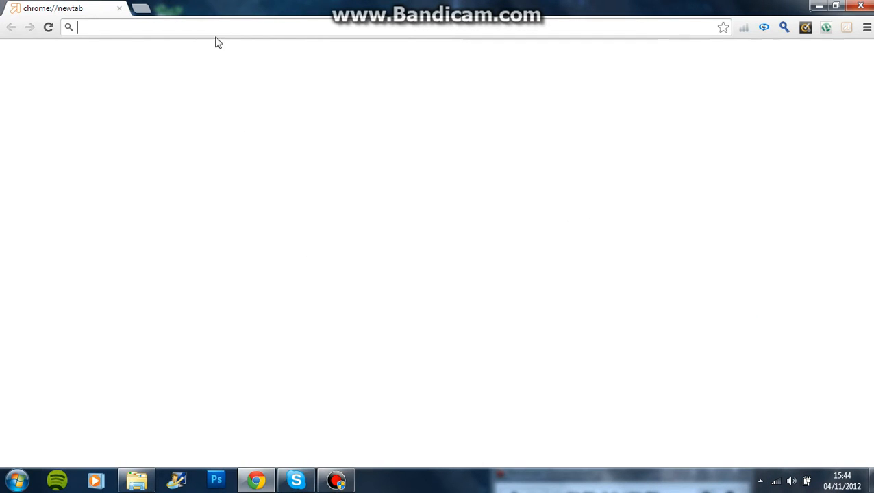
# Step: Enter google.co.uk in the new tab to load Google UK
pyautogui.write('ut')
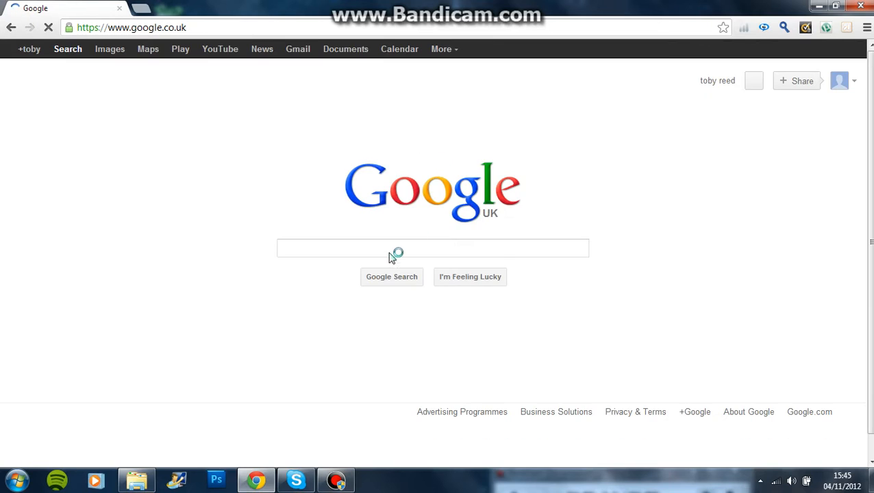
# Step: Search Google for 'utorret.com', fixing typos along the way
pyautogui.click(431, 248)
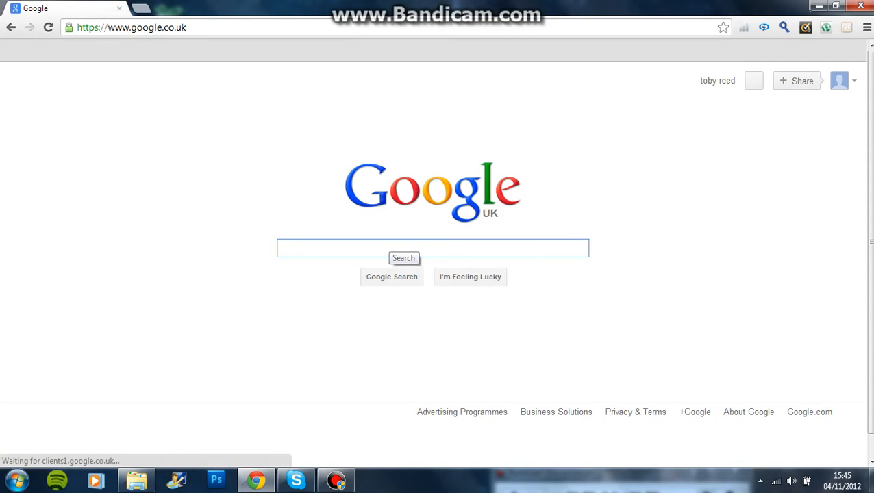
pyautogui.write('ut')
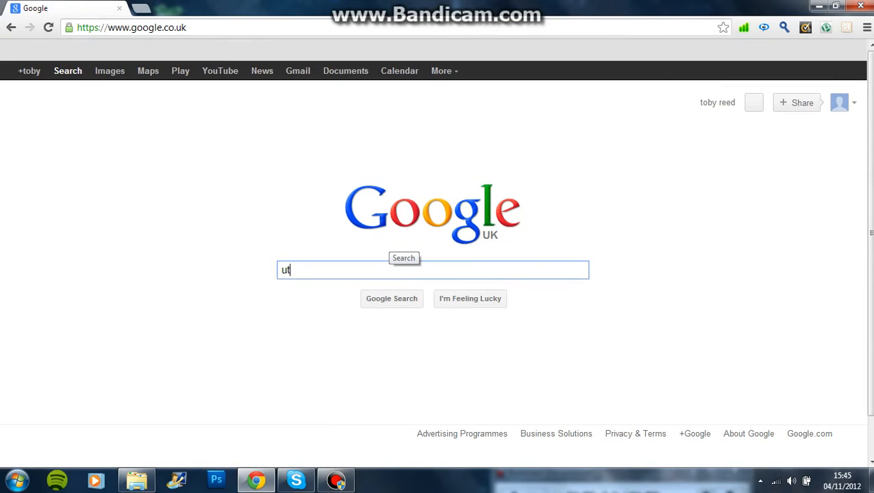
pyautogui.write('o')
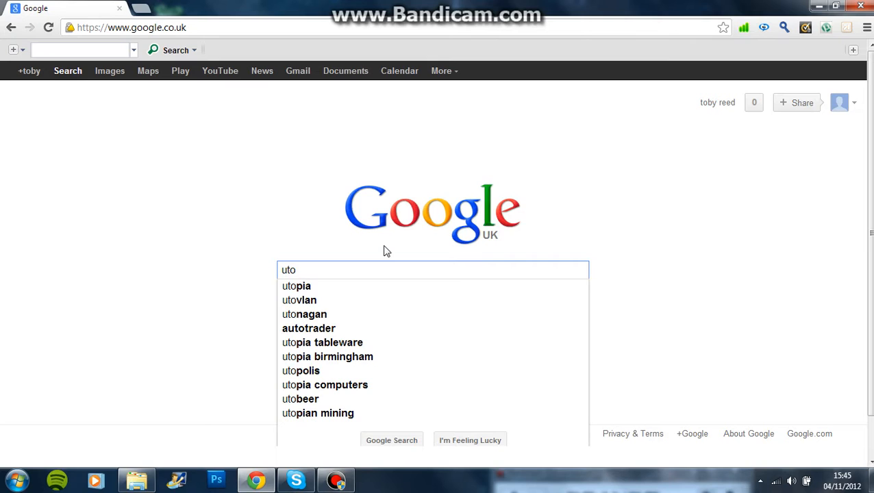
pyautogui.write('e')
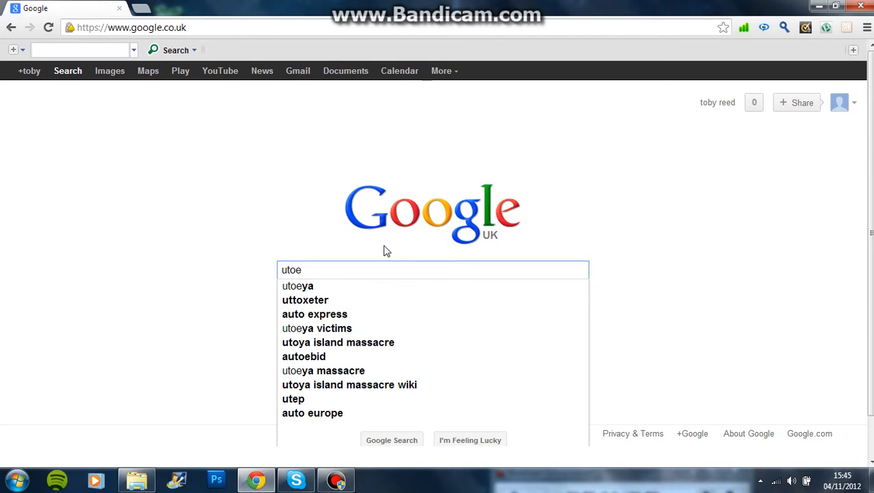
pyautogui.press('BackSpace')
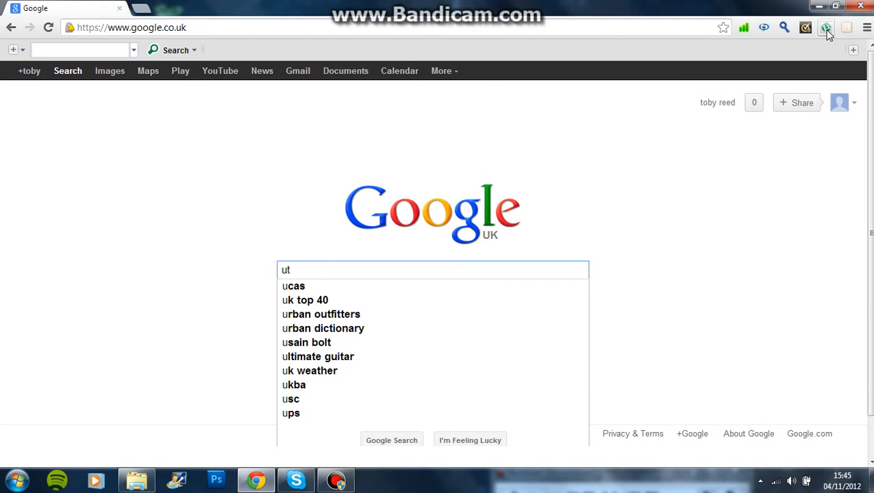
pyautogui.moveTo(826, 28)
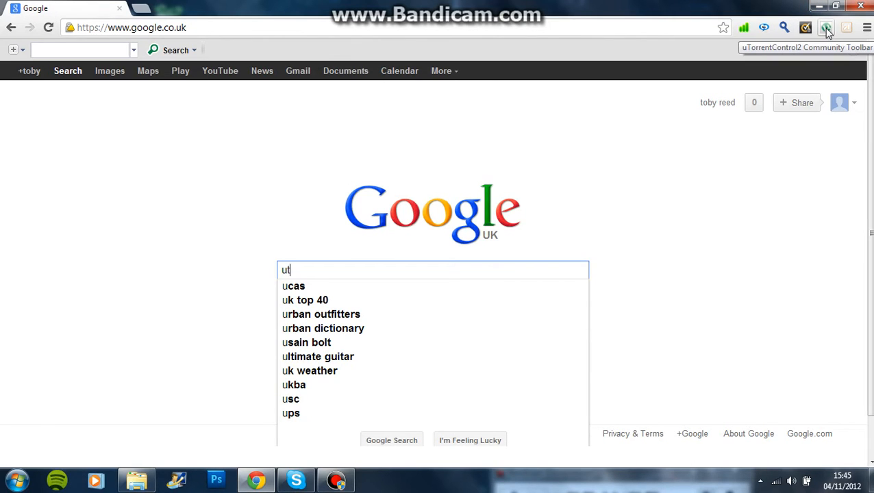
pyautogui.moveTo(363, 268)
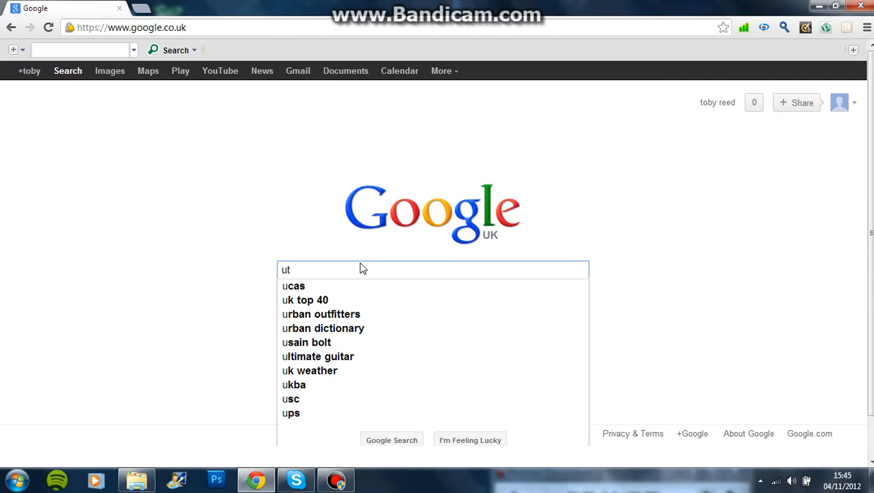
pyautogui.write('orr')
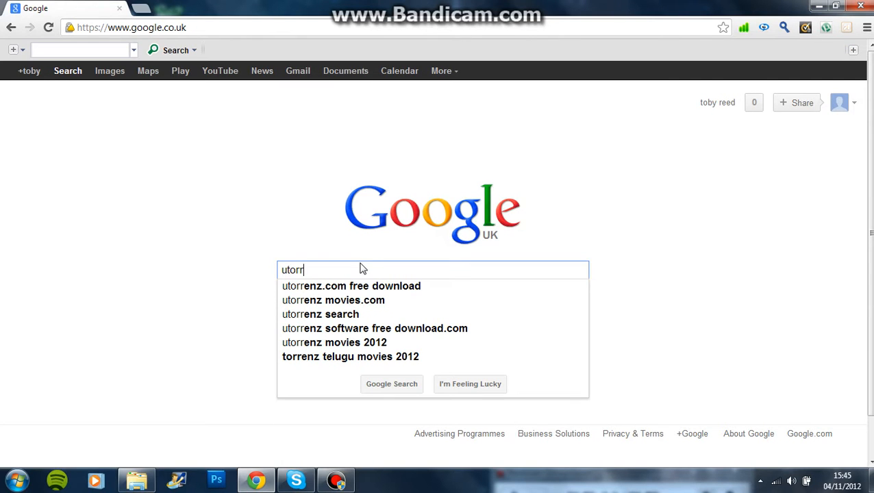
pyautogui.write('n')
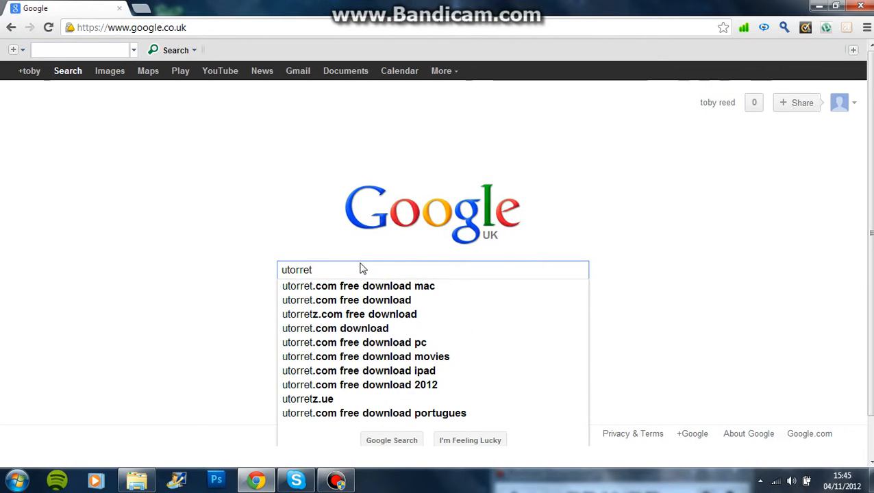
pyautogui.moveTo(364, 300)
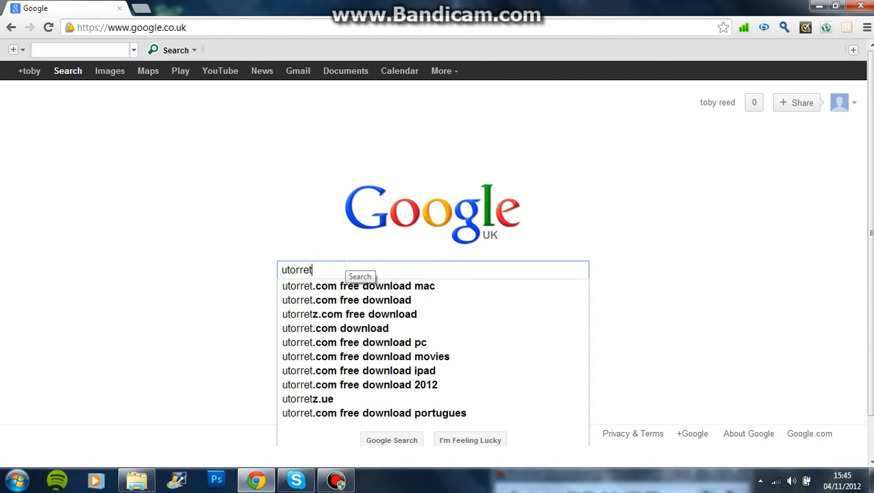
pyautogui.write('.com')
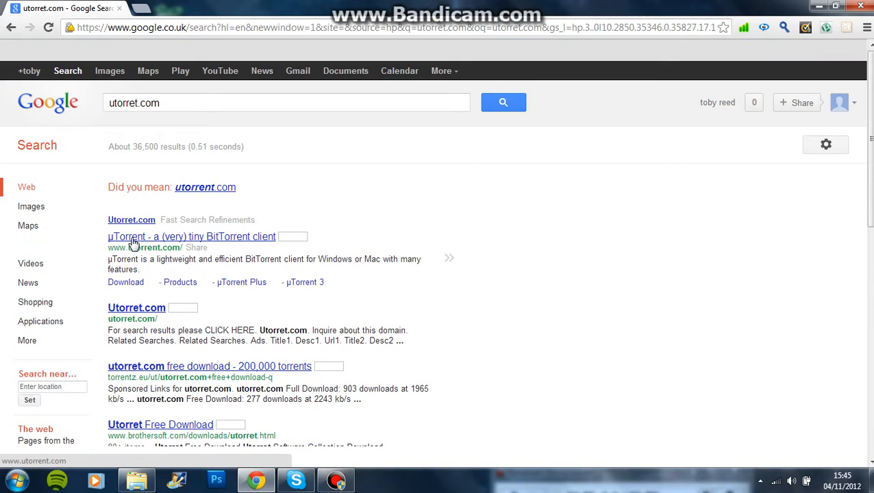
# Step: Open the top result, 'µTorrent - a (very) tiny BitTorrent client'
pyautogui.click(191, 236)
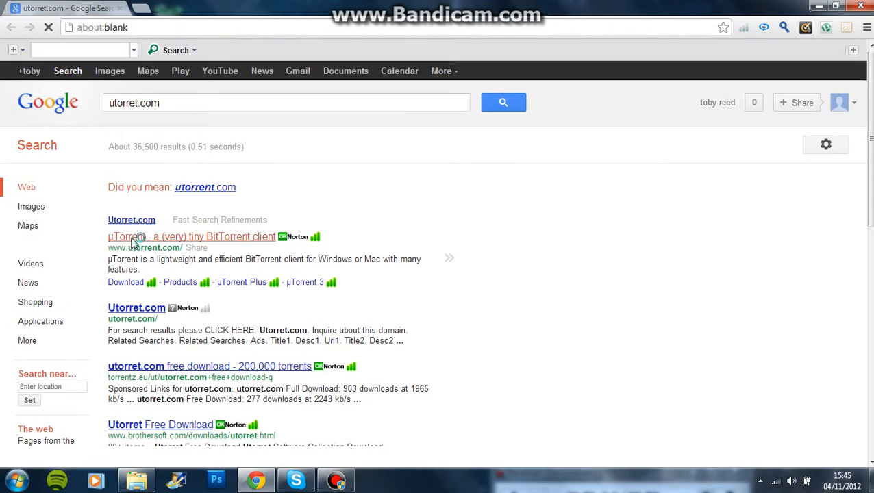
pyautogui.click(191, 236)
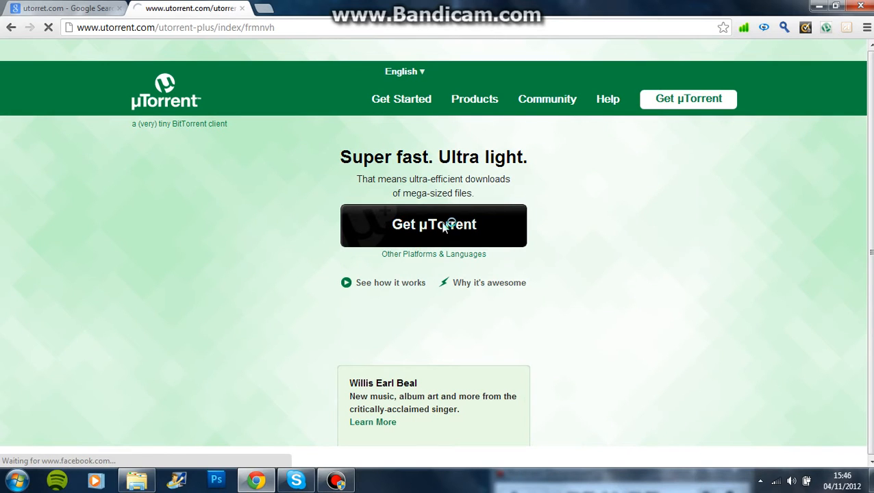
# Step: Go to the µTorrent download page via 'Get µTorrent'
pyautogui.click(434, 225)
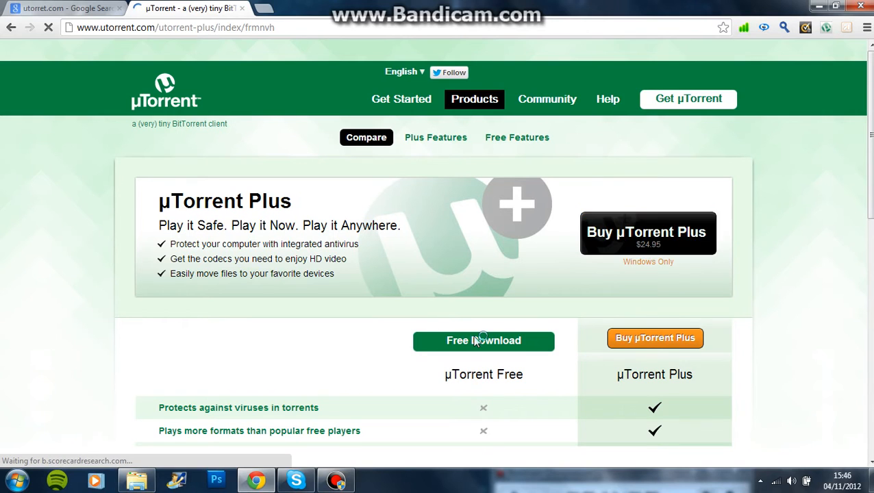
pyautogui.moveTo(193, 411)
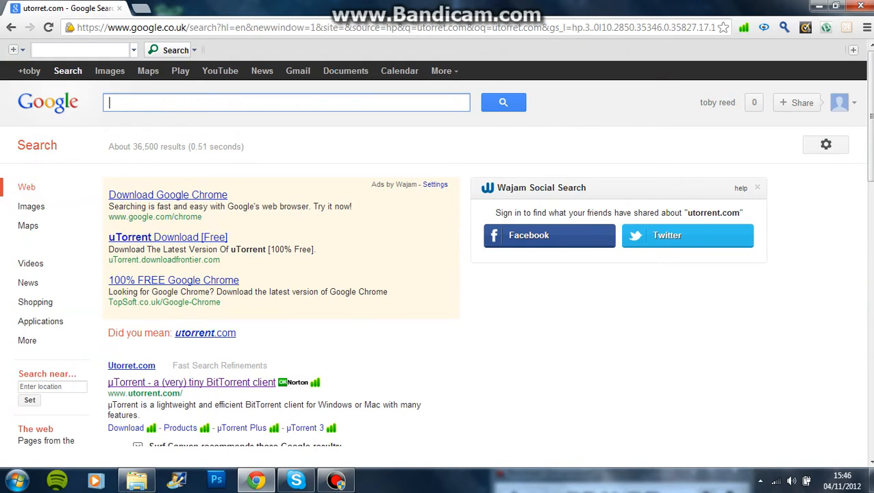
# Step: Search Google for isohunt.com
pyautogui.write('isohunt.com')
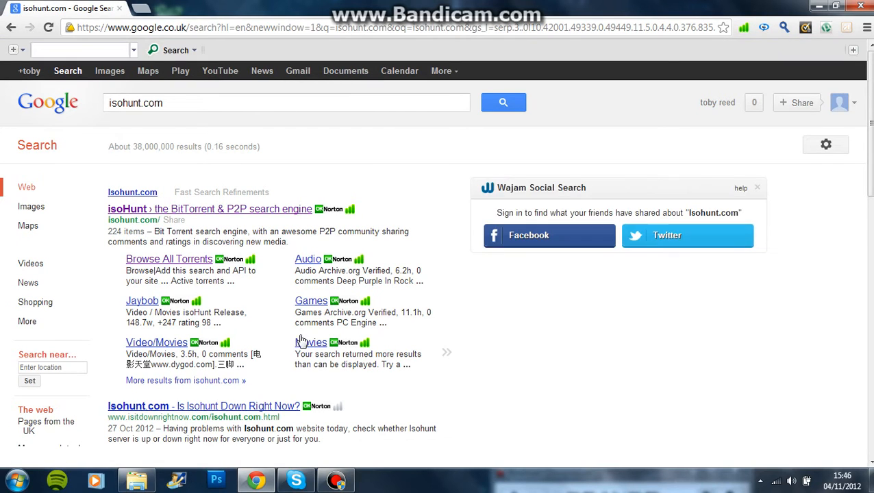
pyautogui.moveTo(147, 215)
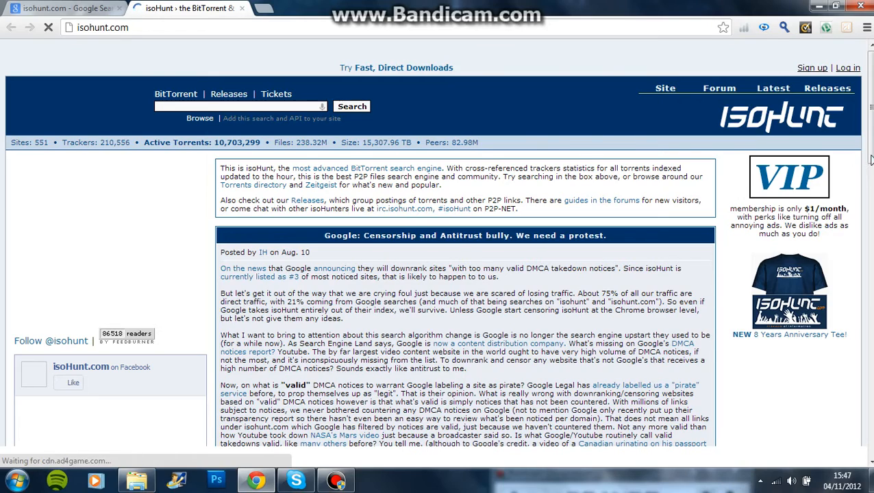
pyautogui.scroll(-3)
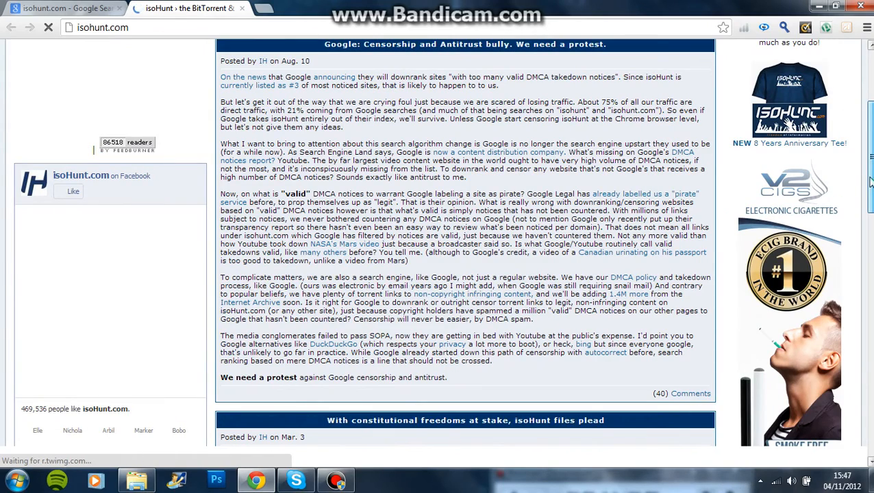
pyautogui.scroll(-3)
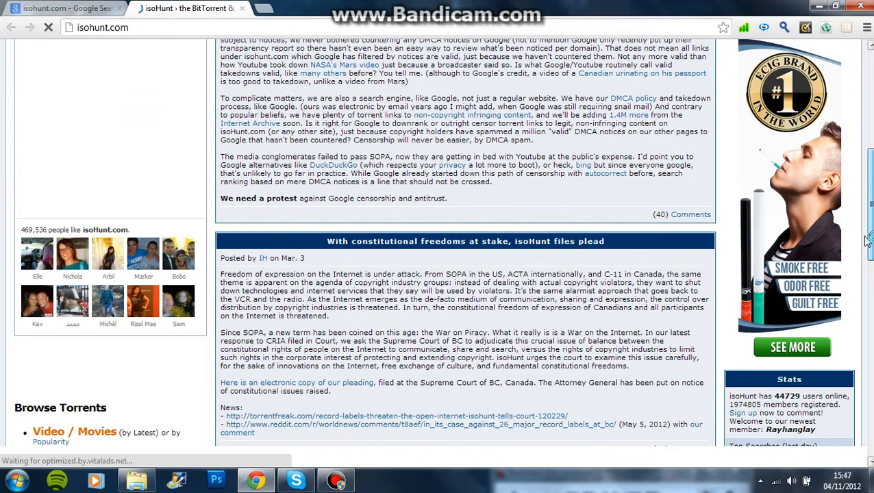
pyautogui.scroll(-3)
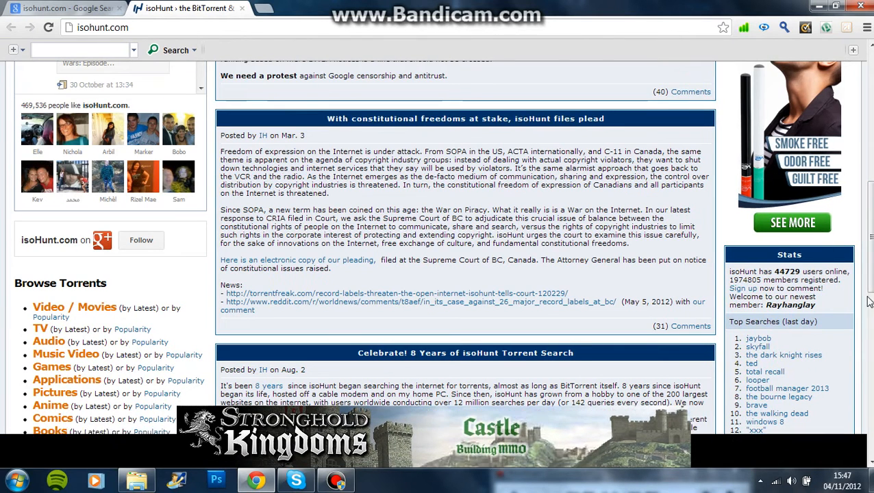
pyautogui.scroll(-3)
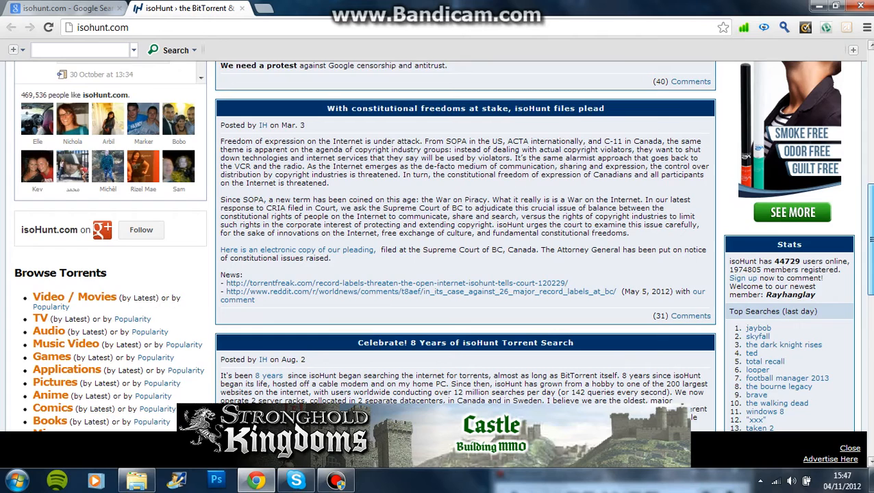
pyautogui.scroll(-3)
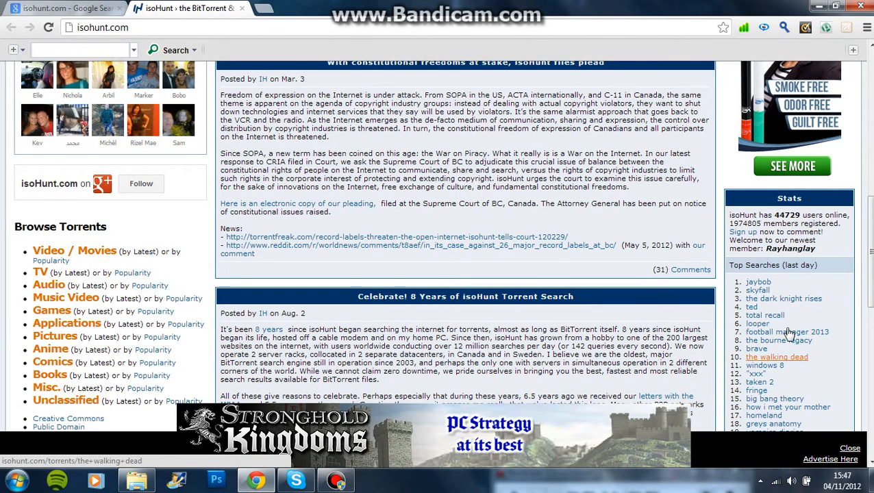
pyautogui.moveTo(779, 341)
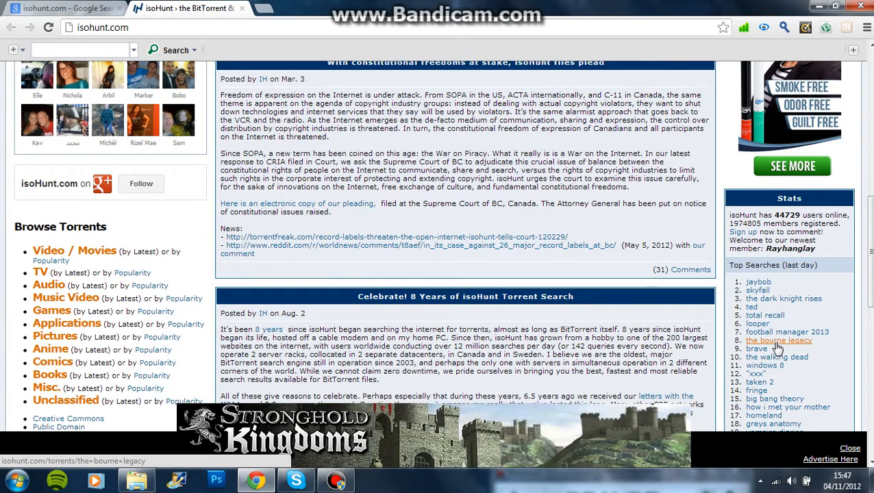
pyautogui.moveTo(756, 357)
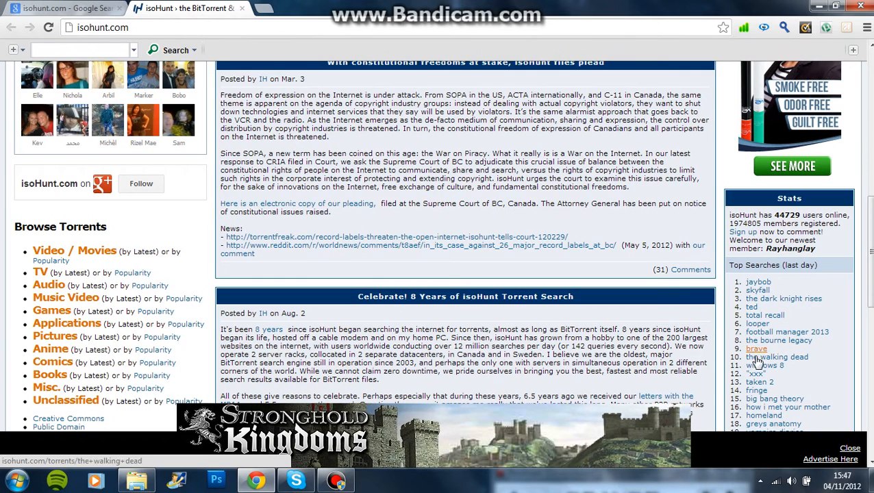
pyautogui.moveTo(834, 374)
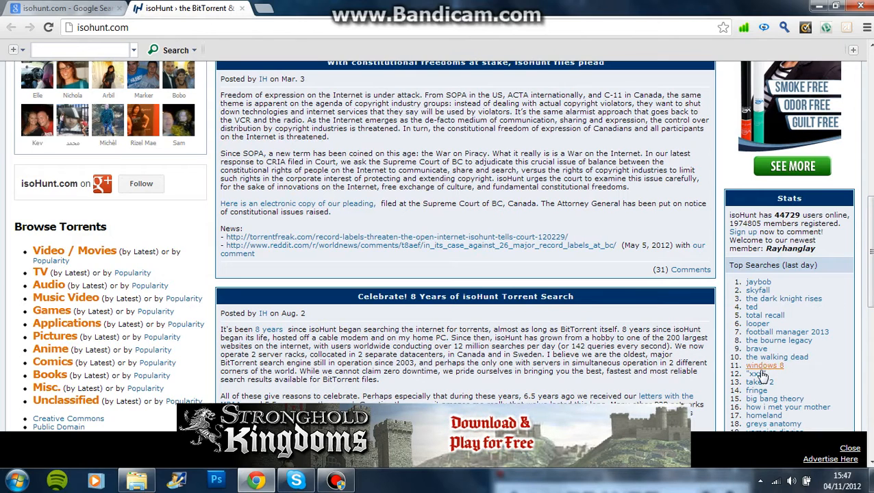
pyautogui.scroll(-3)
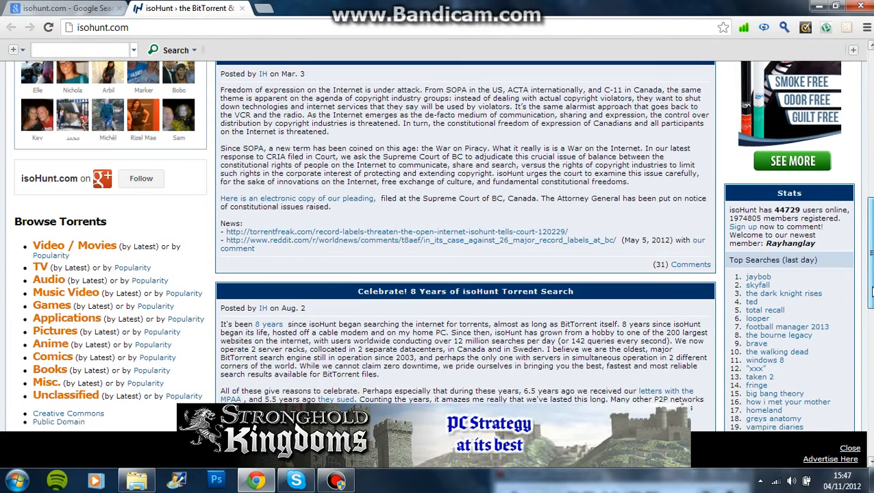
pyautogui.scroll(-3)
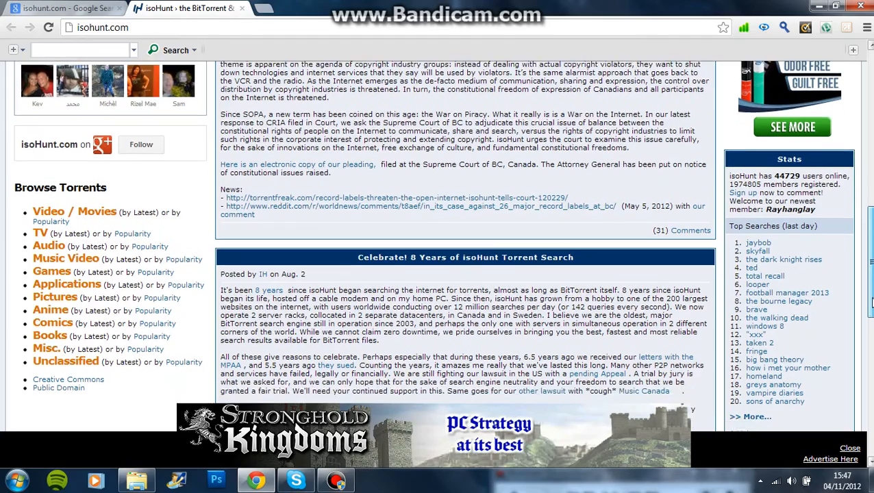
pyautogui.scroll(3)
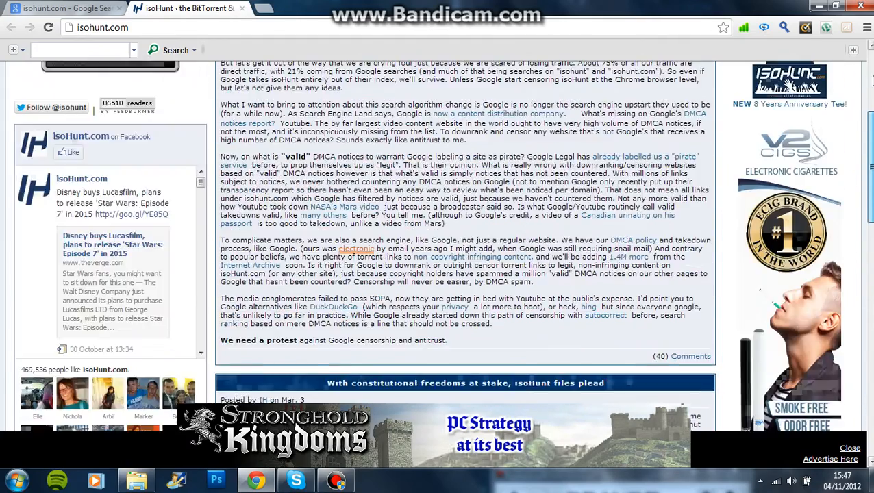
pyautogui.scroll(3)
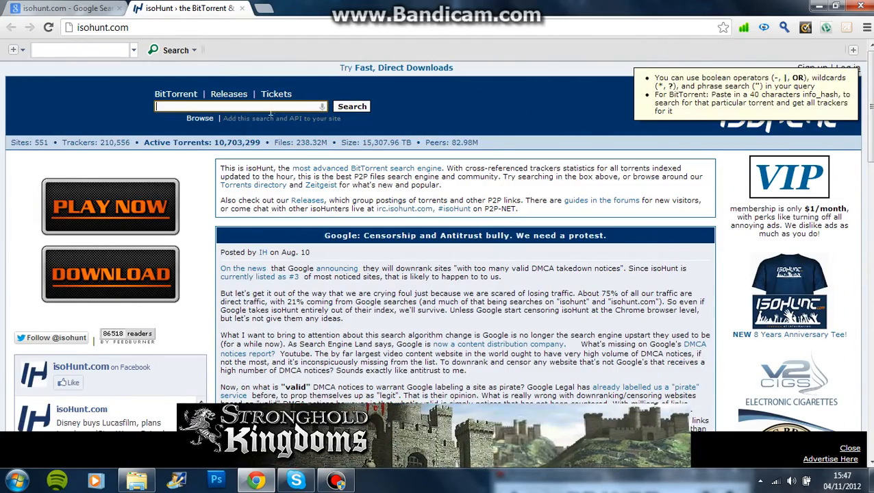
# Step: Search isoHunt for 'expendables 2' using the suggestion dropdown
pyautogui.click(240, 106)
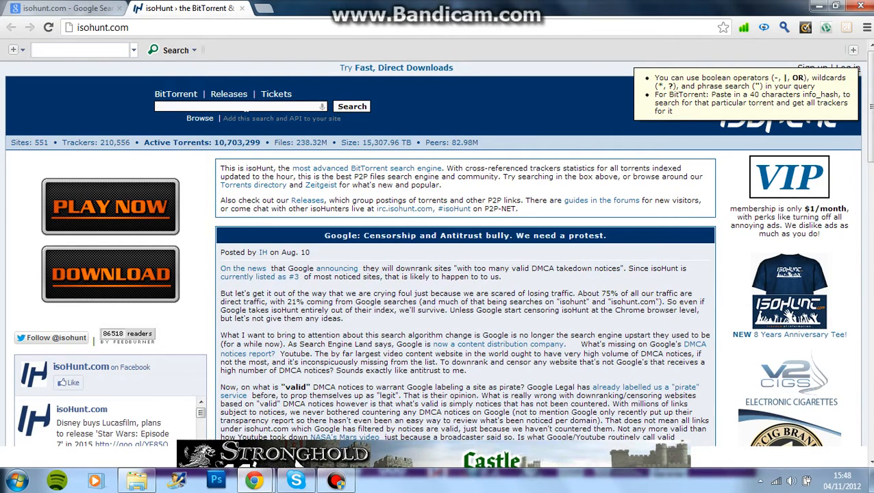
pyautogui.click(233, 106)
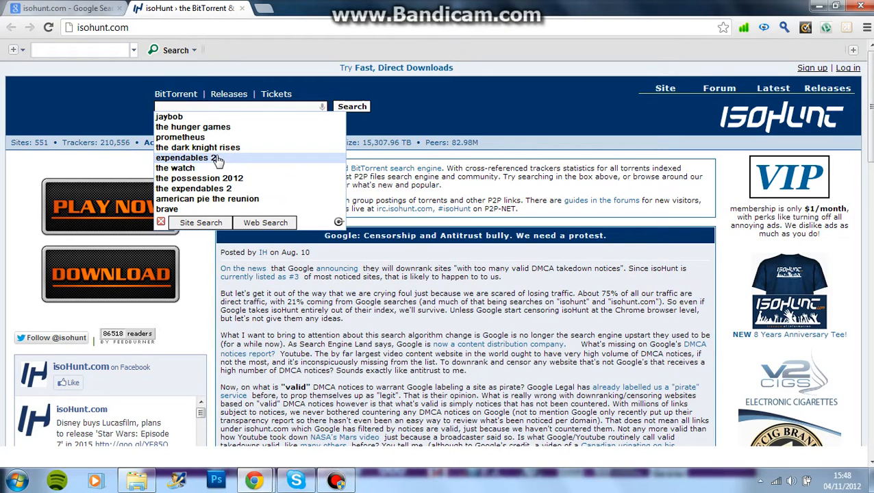
pyautogui.click(187, 158)
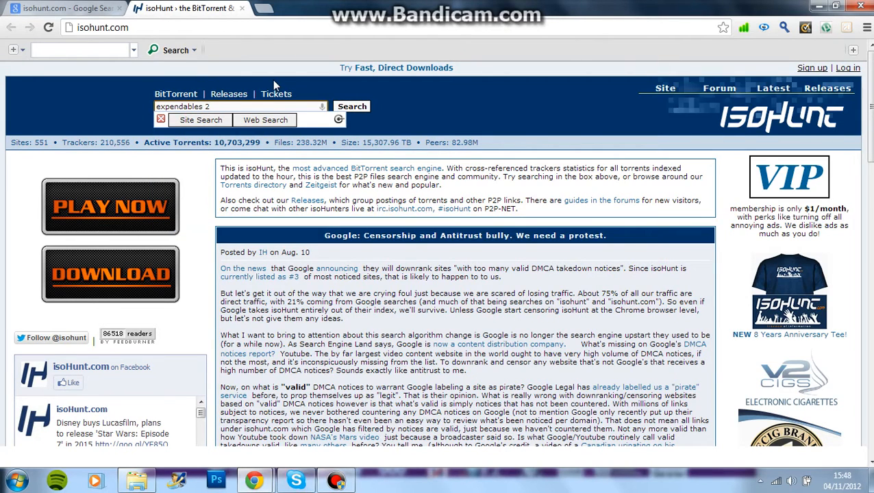
pyautogui.click(352, 107)
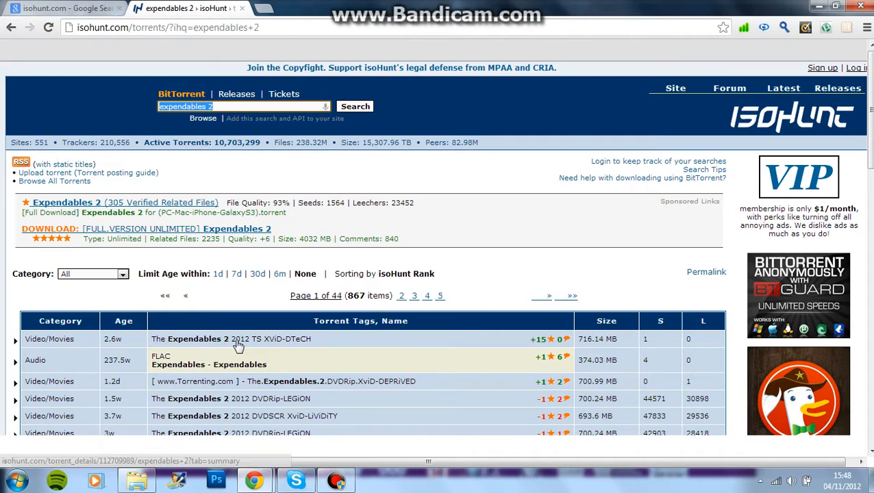
# Step: Open The Expendables 2 2012 TS XViD-DTeCH torrent page and download its .torrent
pyautogui.click(206, 339)
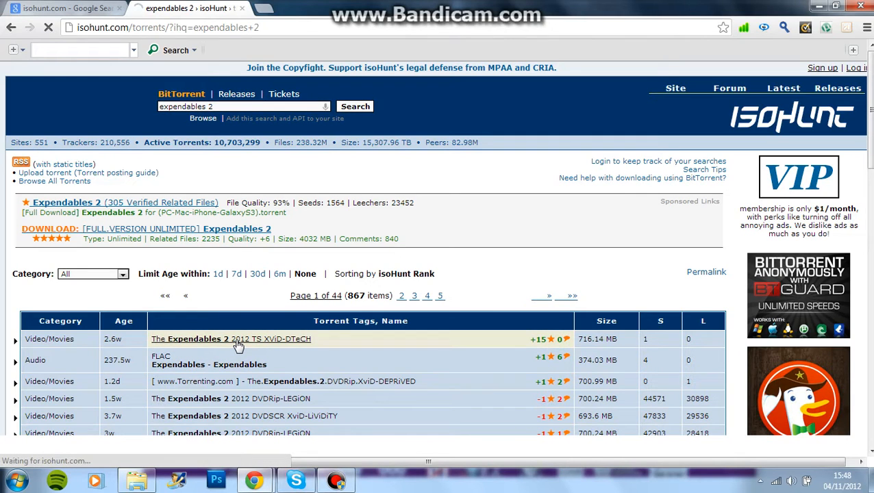
pyautogui.click(231, 339)
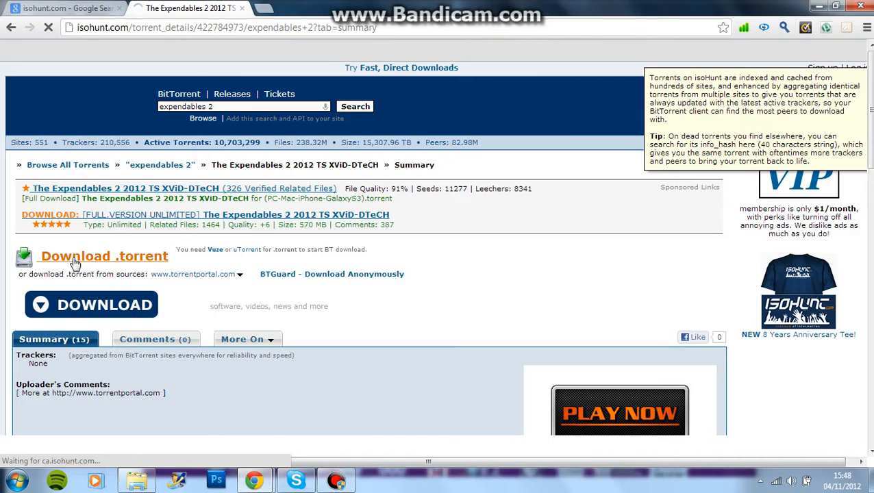
pyautogui.click(104, 255)
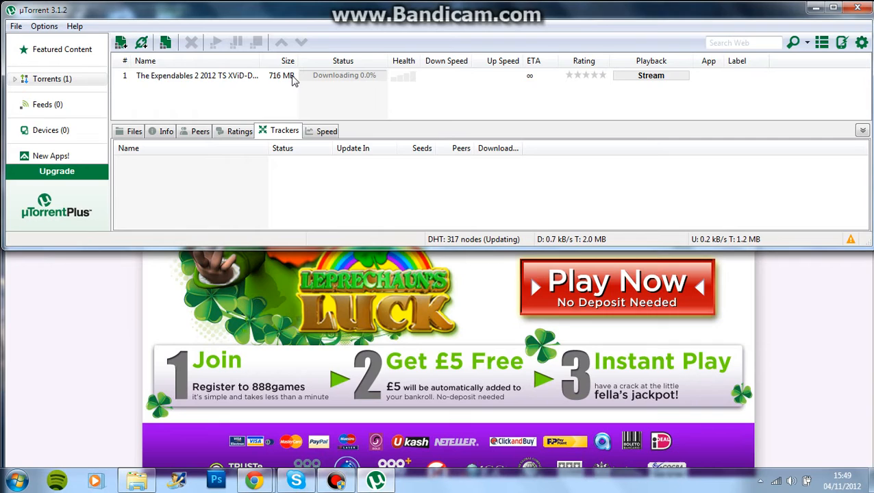
# Step: Remove the Expendables 2 torrent from uTorrent's list and confirm
pyautogui.rightClick(196, 75)
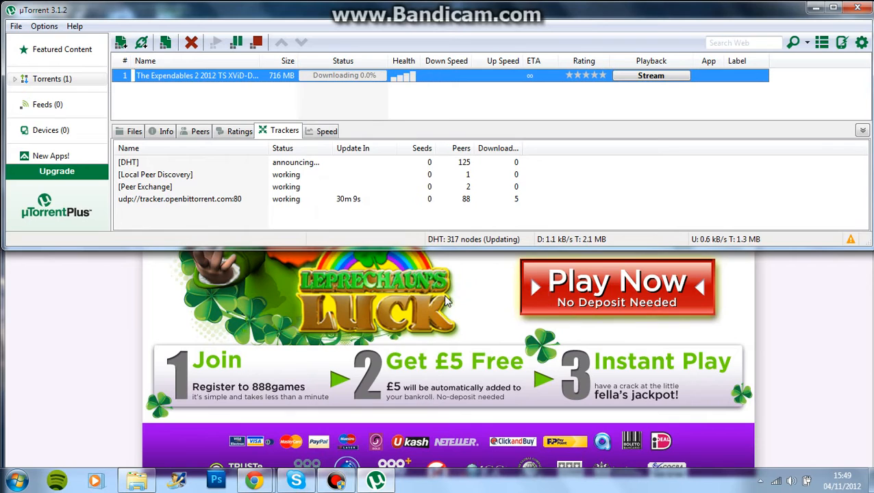
pyautogui.moveTo(708, 81)
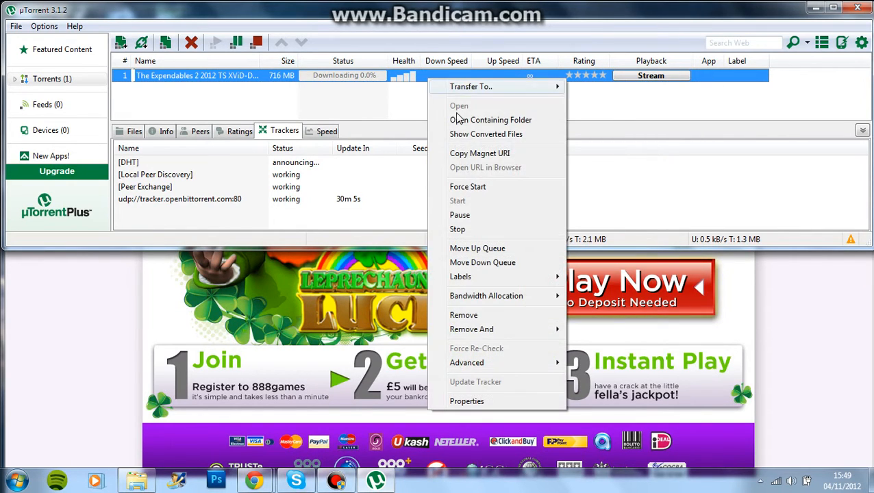
pyautogui.click(463, 314)
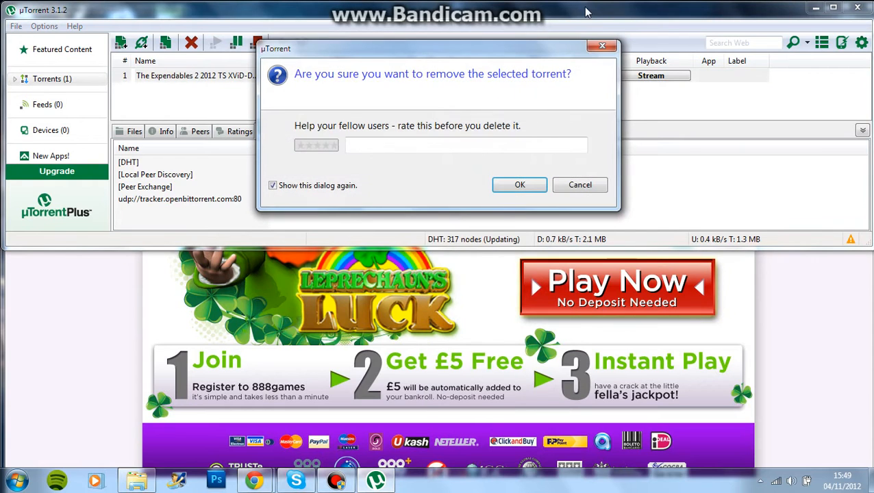
pyautogui.click(519, 185)
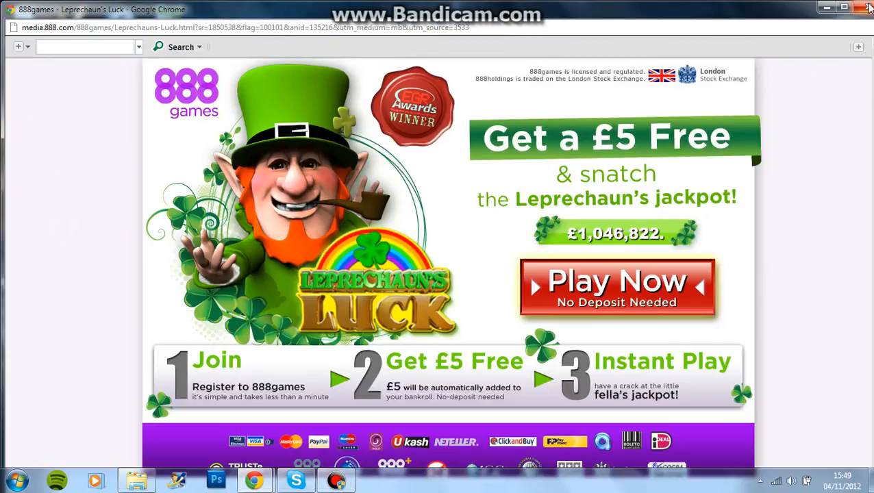
# Step: Close the 888games ad window and search isoHunt for 'jaybob'
pyautogui.click(868, 8)
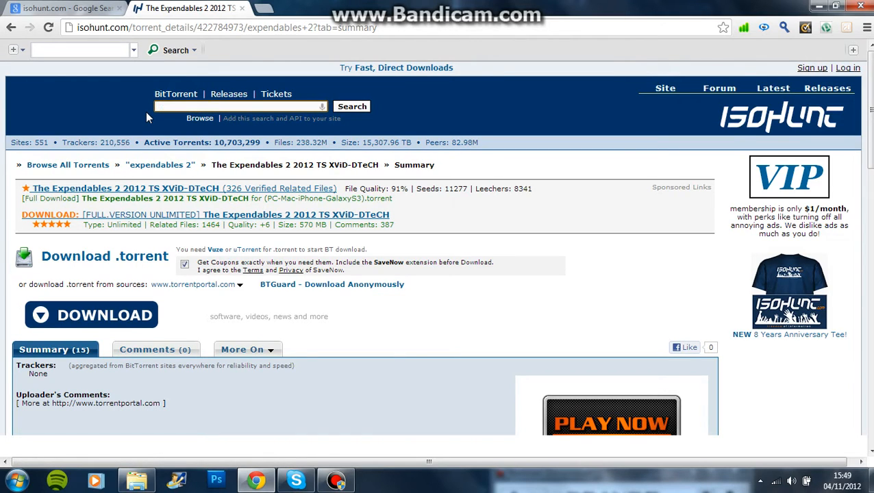
pyautogui.write('jaybob')
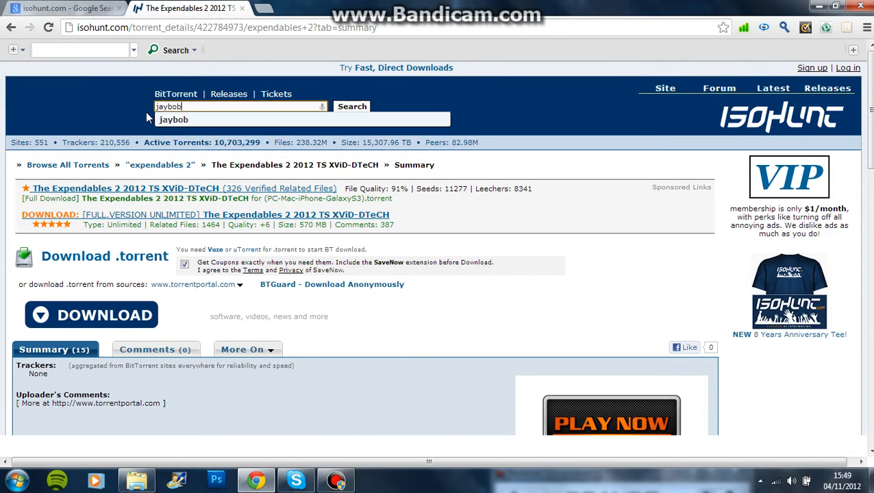
pyautogui.click(351, 106)
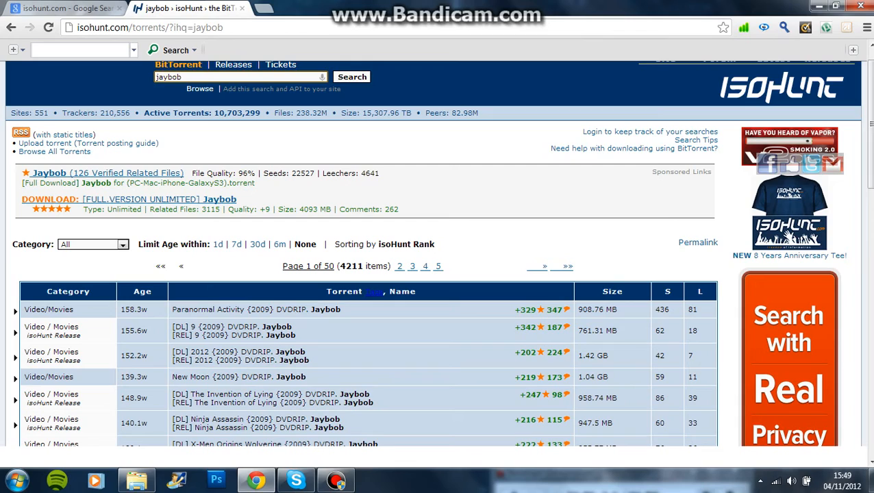
pyautogui.scroll(-3)
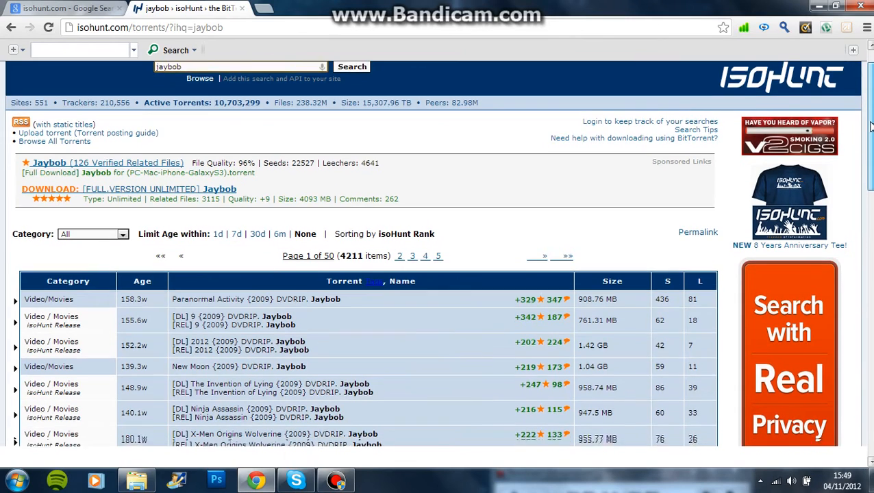
pyautogui.scroll(-3)
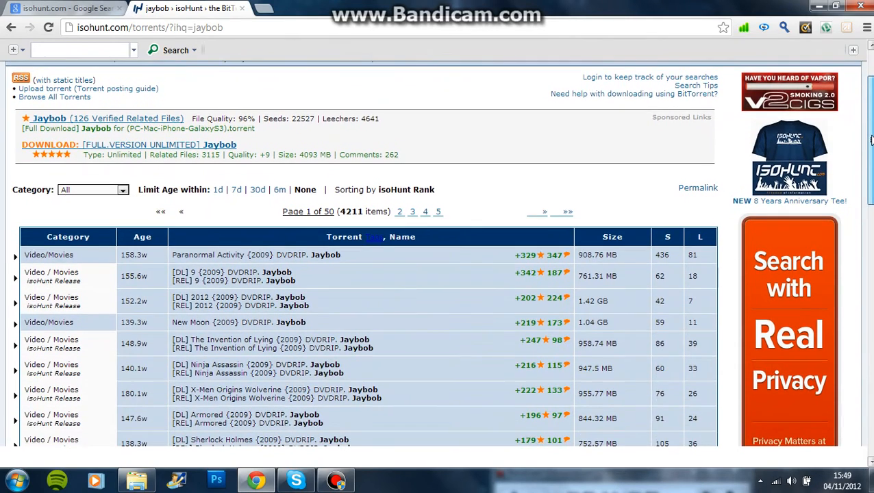
pyautogui.scroll(-3)
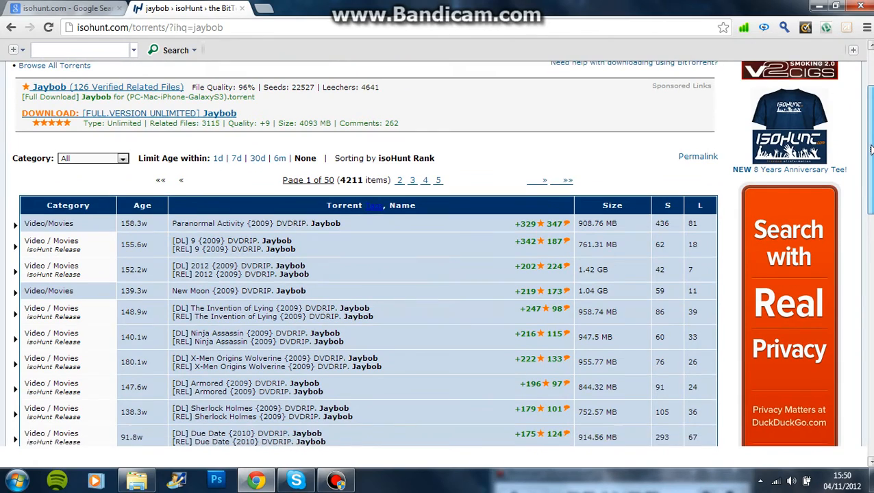
pyautogui.scroll(-3)
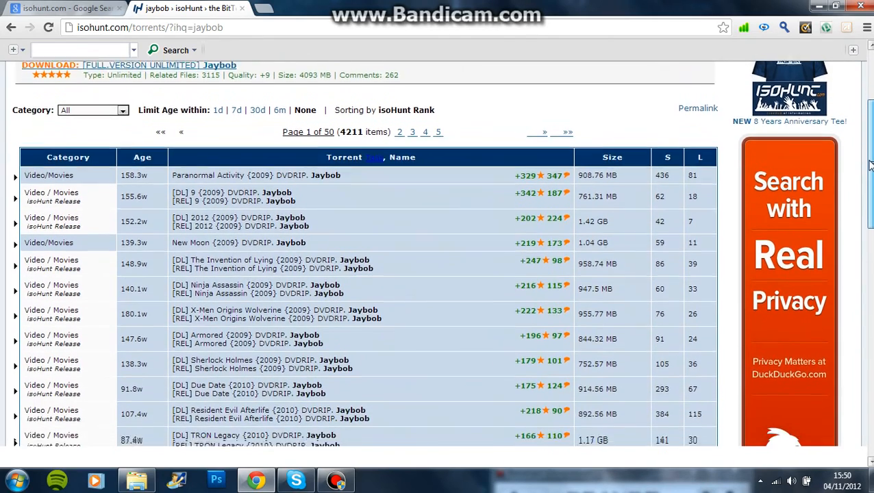
pyautogui.scroll(-3)
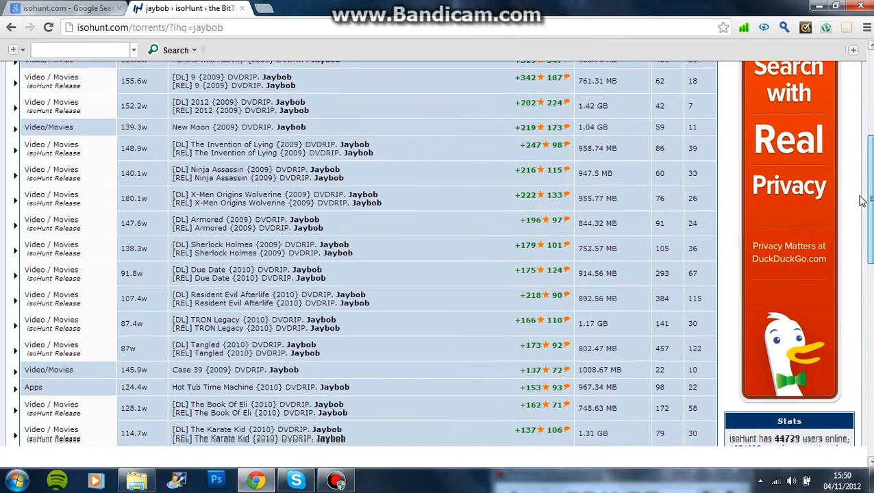
pyautogui.scroll(-3)
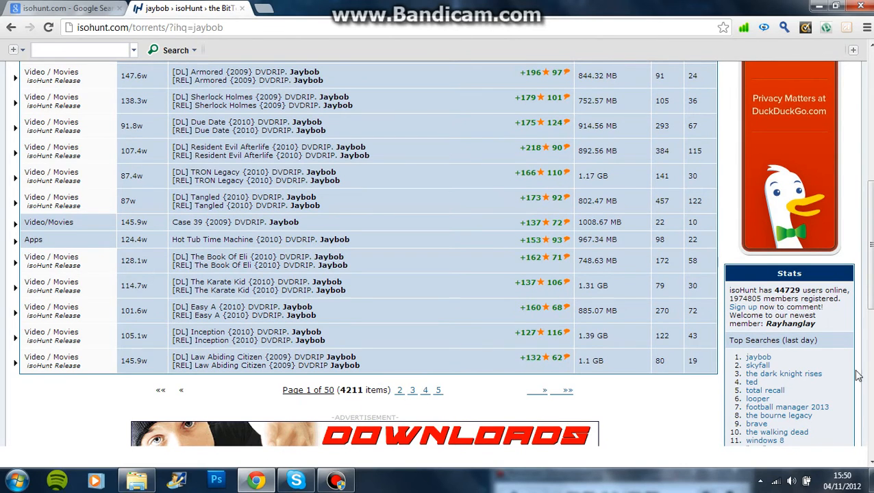
pyautogui.scroll(3)
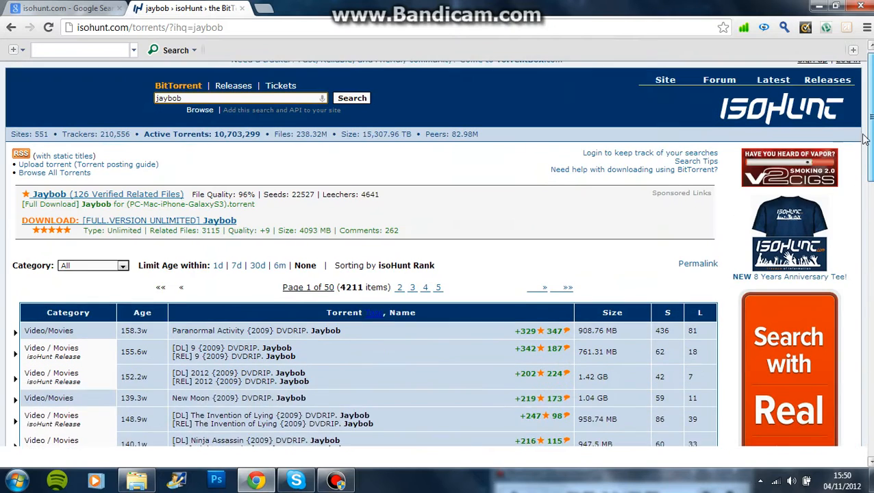
pyautogui.click(351, 97)
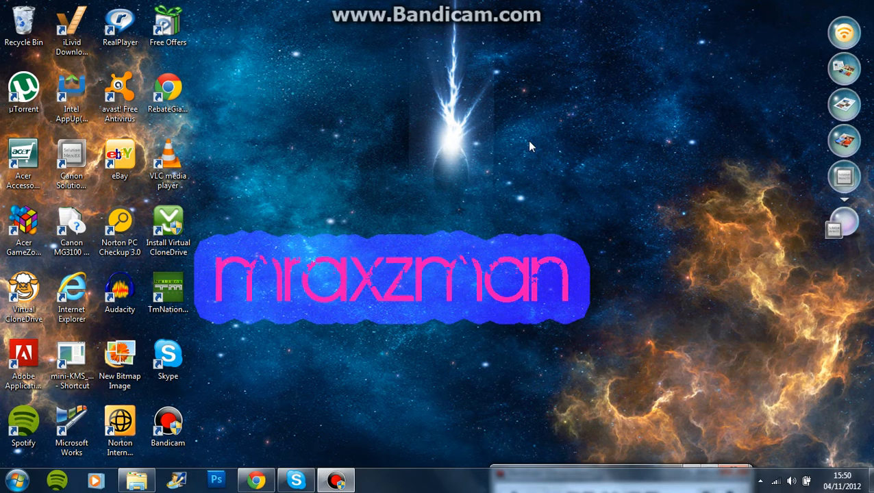
# Step: Browse in Explorer from Libraries through Documents to the Downloads folder
pyautogui.click(136, 479)
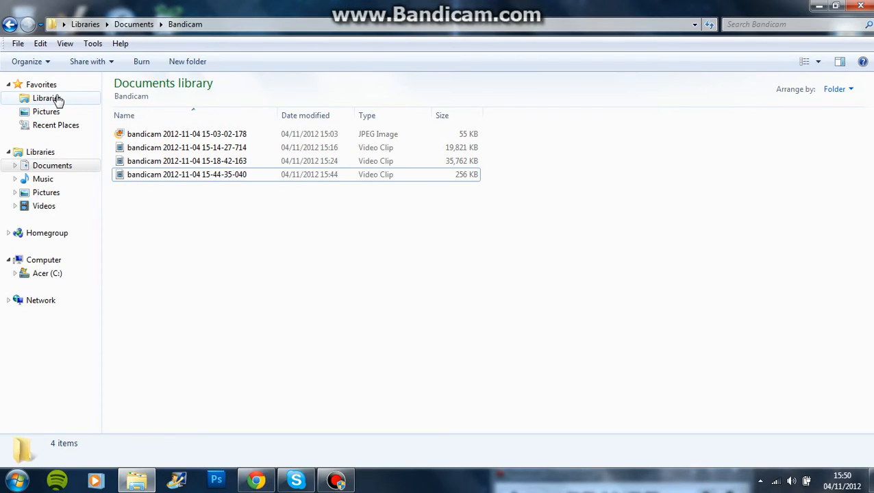
pyautogui.click(46, 98)
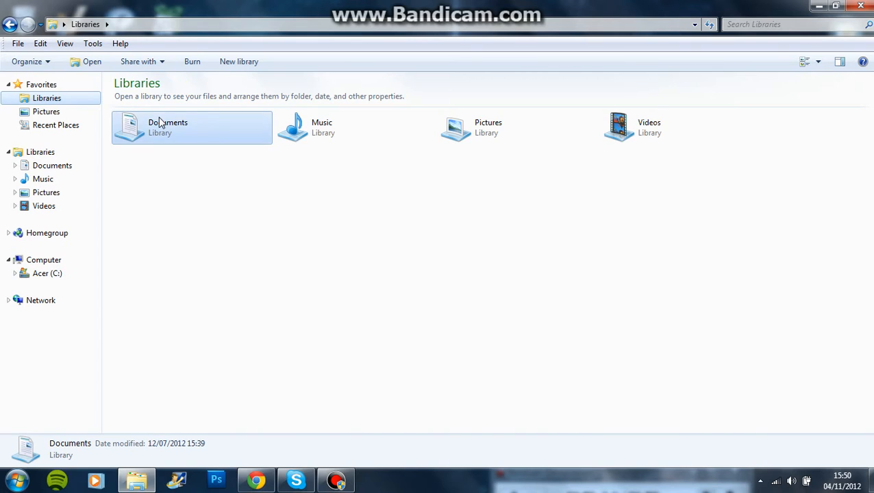
pyautogui.doubleClick(168, 127)
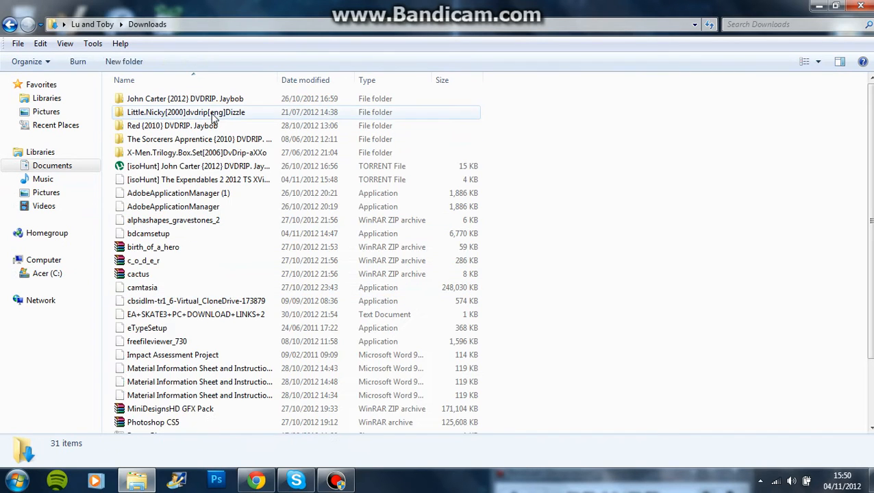
pyautogui.click(198, 166)
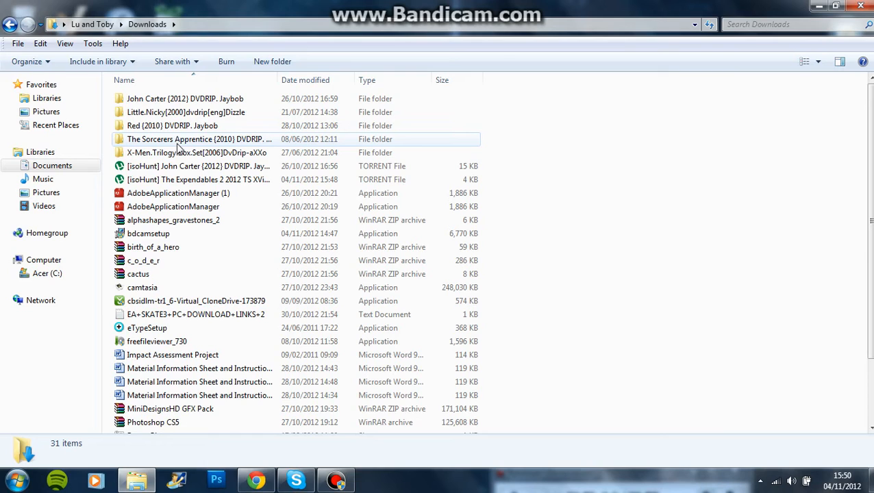
pyautogui.click(197, 152)
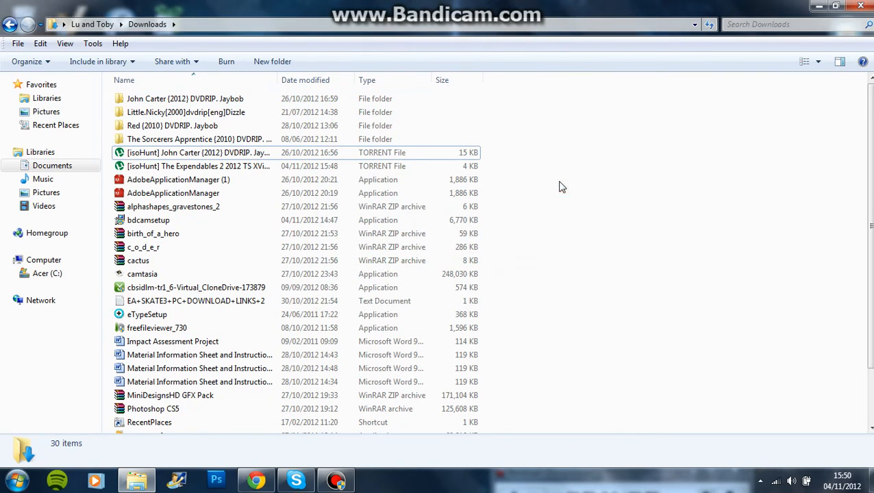
pyautogui.click(185, 99)
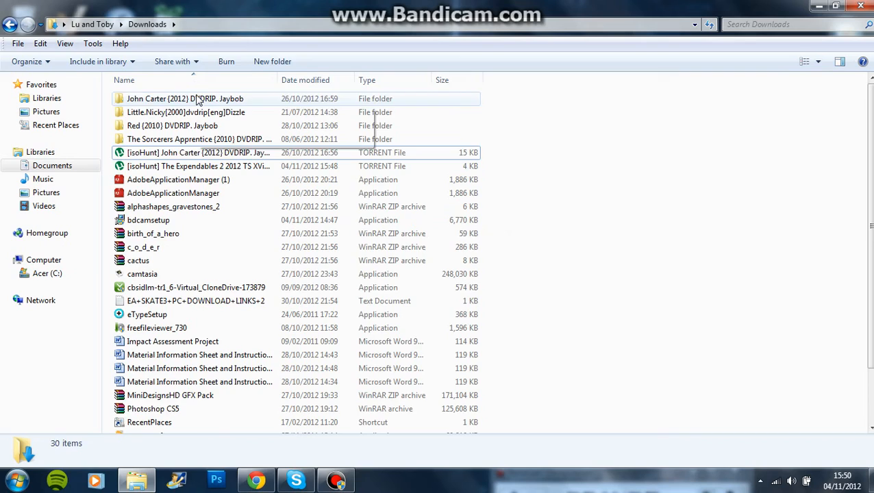
# Step: Open the John Carter (2012) DVDRIP. Jaybob folder and play its movie clip
pyautogui.doubleClick(185, 98)
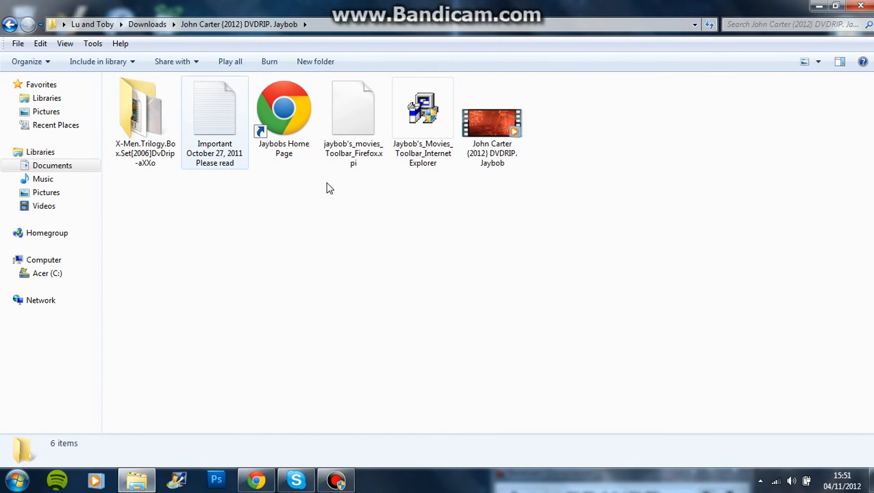
pyautogui.click(492, 124)
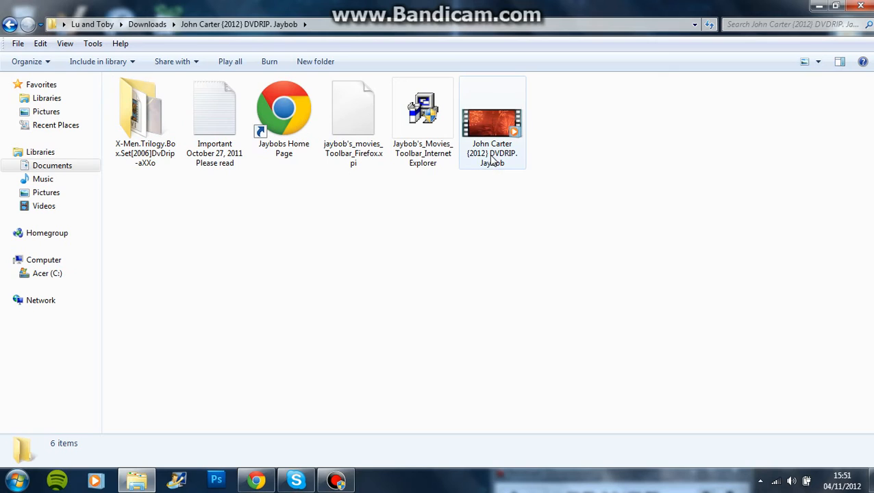
pyautogui.click(491, 124)
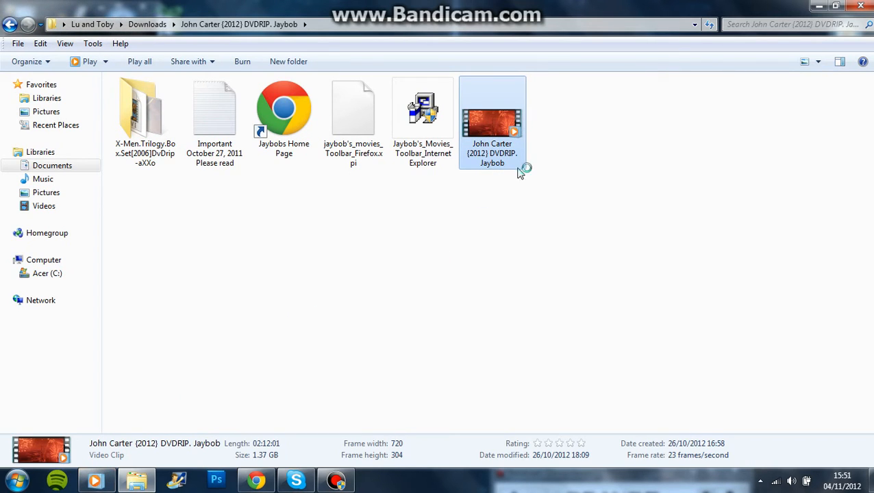
pyautogui.doubleClick(492, 122)
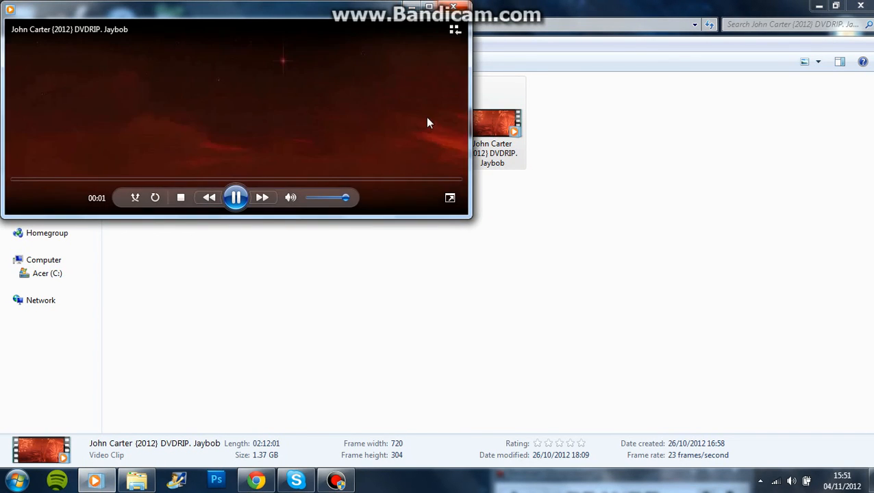
# Step: Play John Carter full screen and skip ahead to about 41 minutes
pyautogui.click(450, 198)
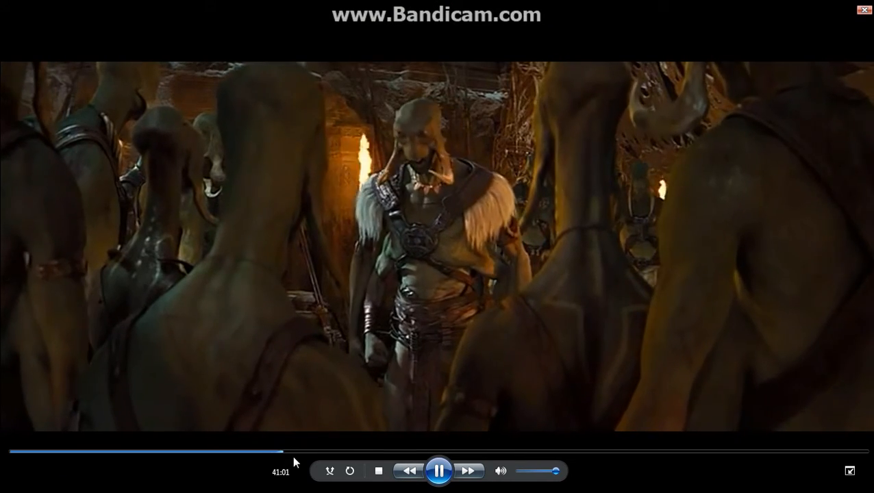
pyautogui.click(276, 450)
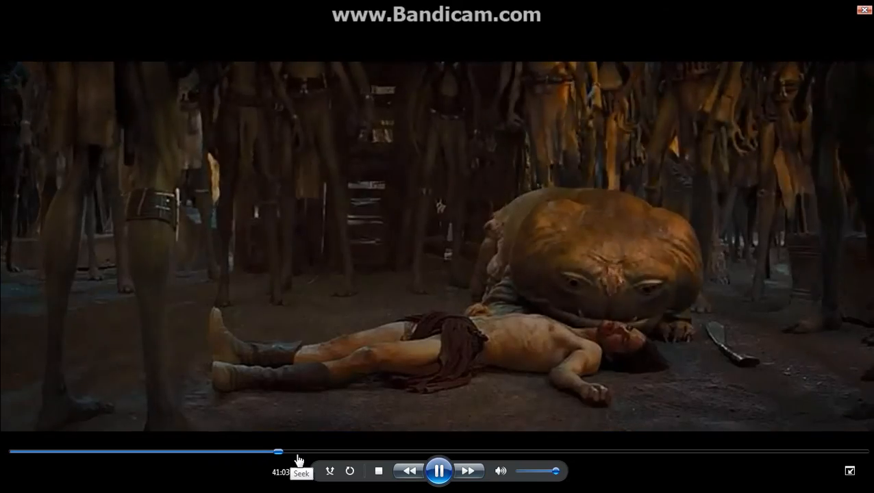